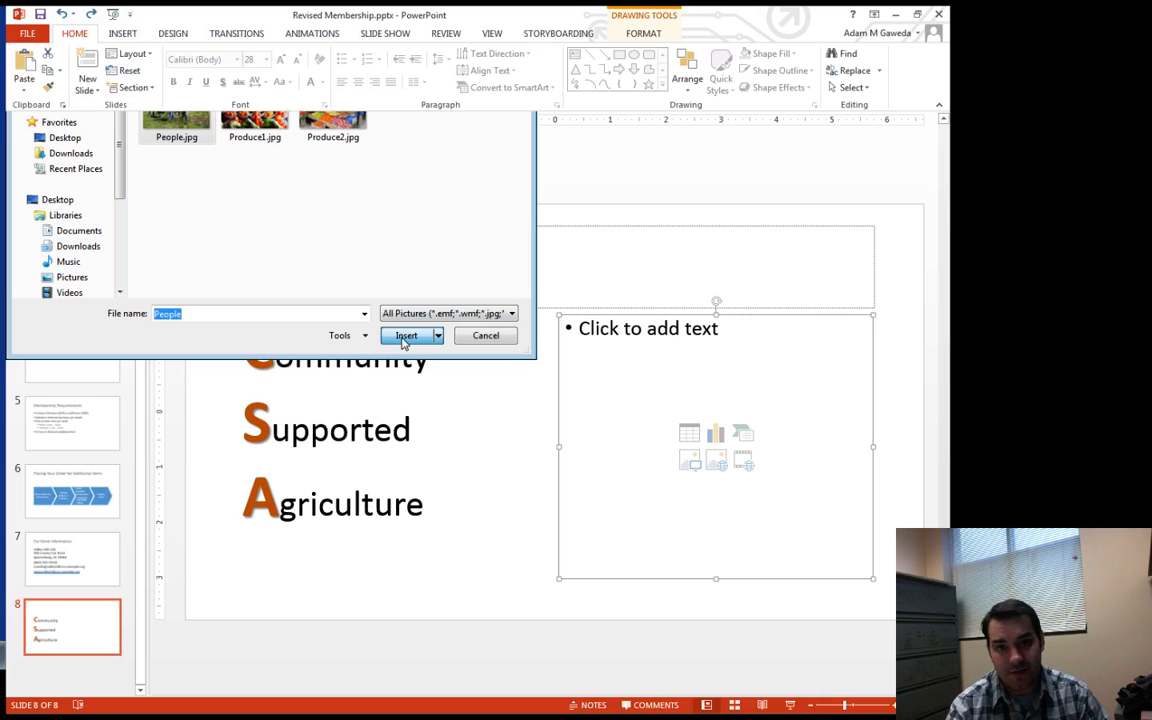
# Step: Insert People.jpg on slide 8 and drag its corner to enlarge it beside the CSA text
pyautogui.click(406, 335)
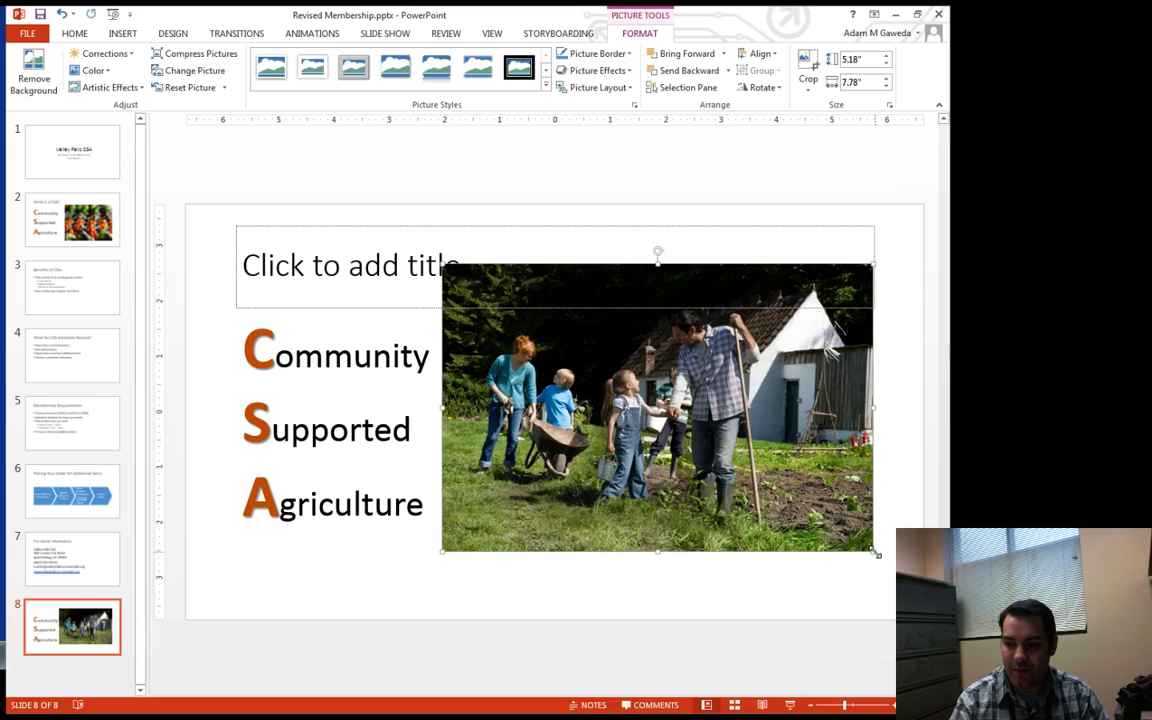
pyautogui.moveTo(875, 551); pyautogui.dragTo(910, 577)
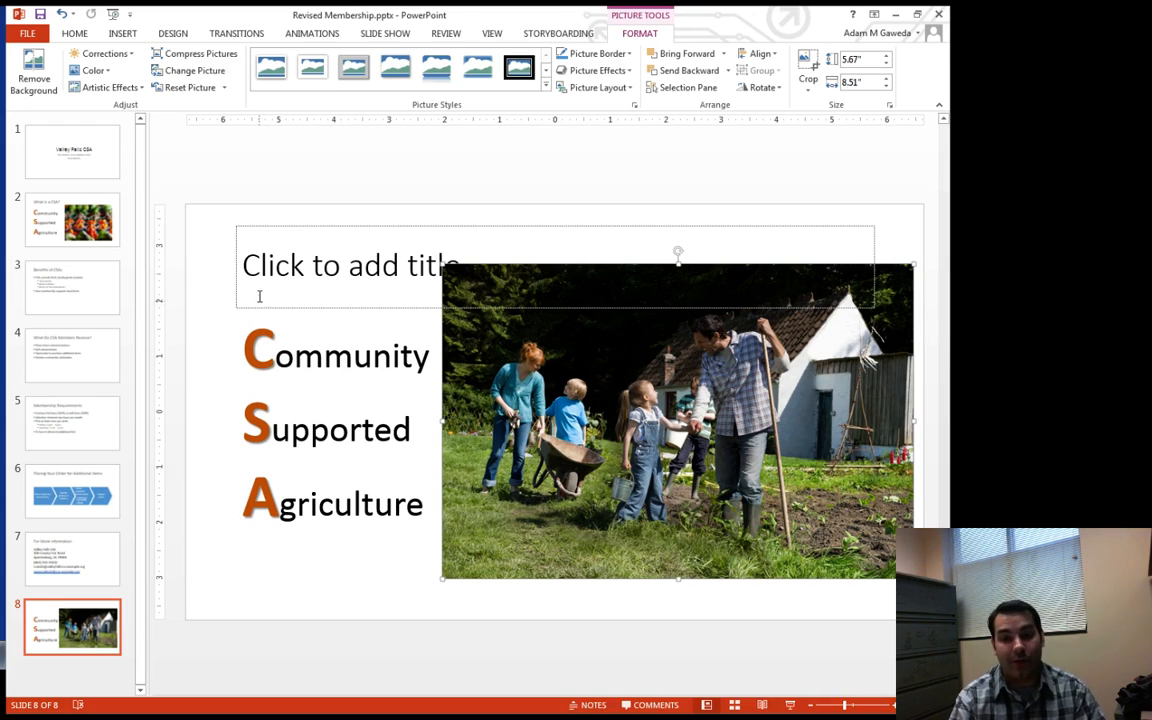
pyautogui.moveTo(240, 230)
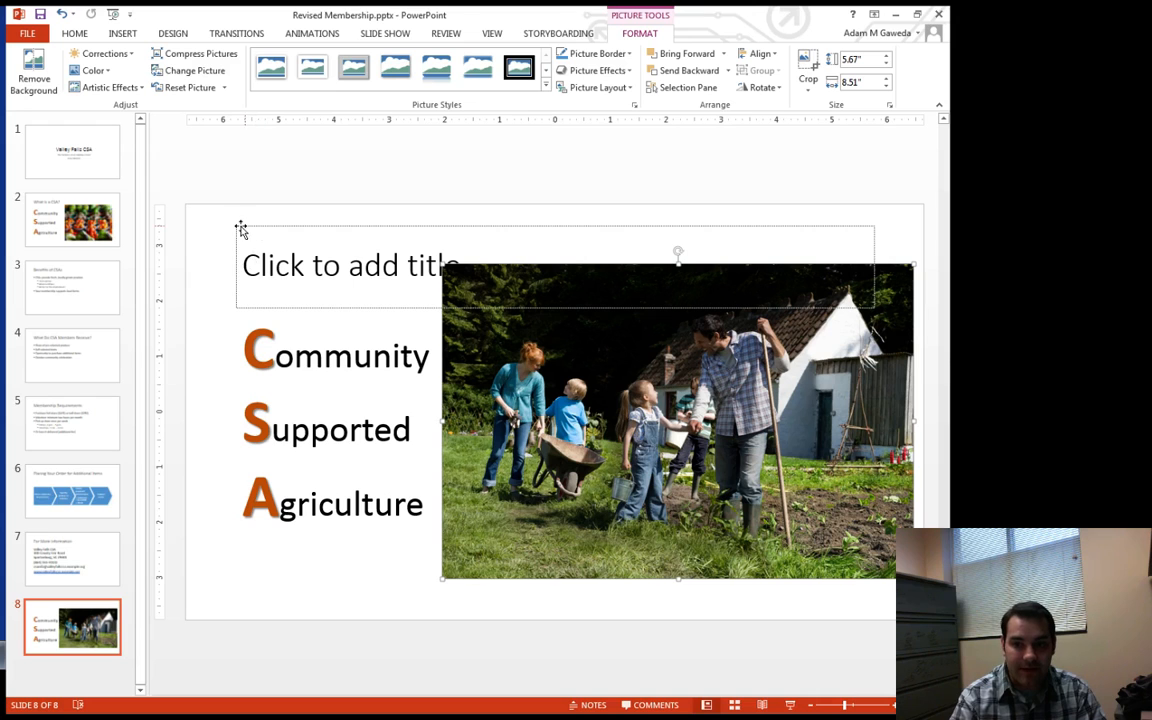
pyautogui.moveTo(245, 313)
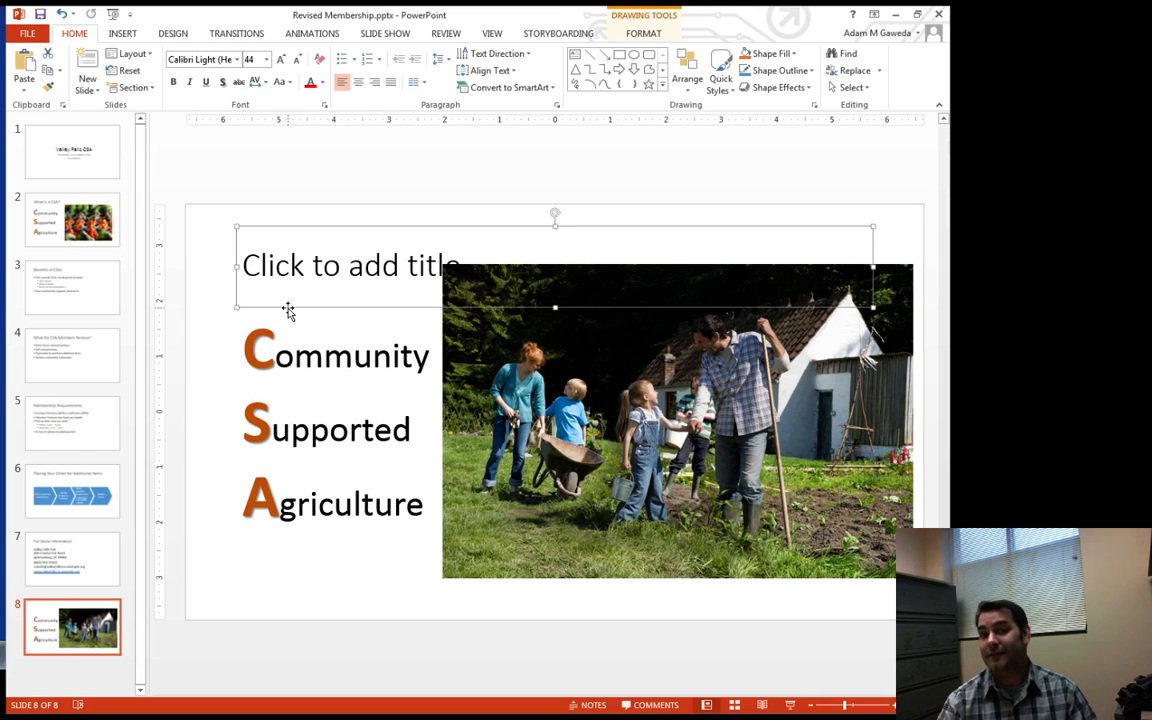
# Step: Delete the empty 'Click to add title' placeholder from slide 8
pyautogui.click(550, 620)
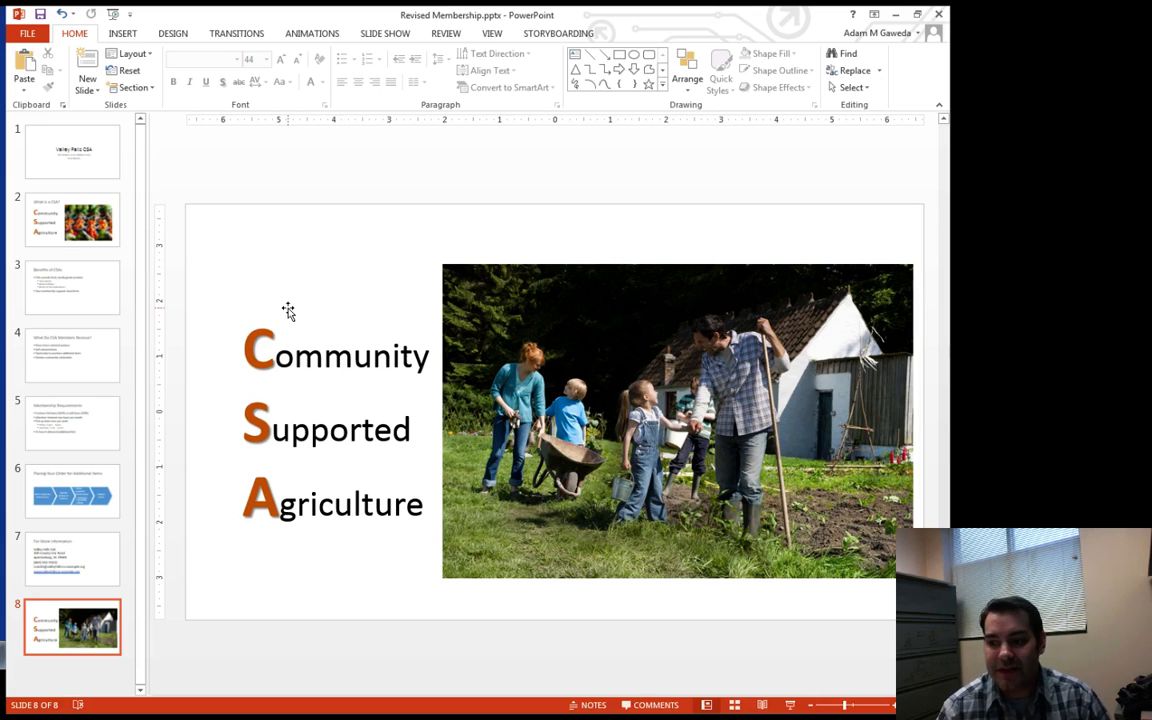
# Step: Crop the family photo tighter so it frames the family
pyautogui.click(676, 420)
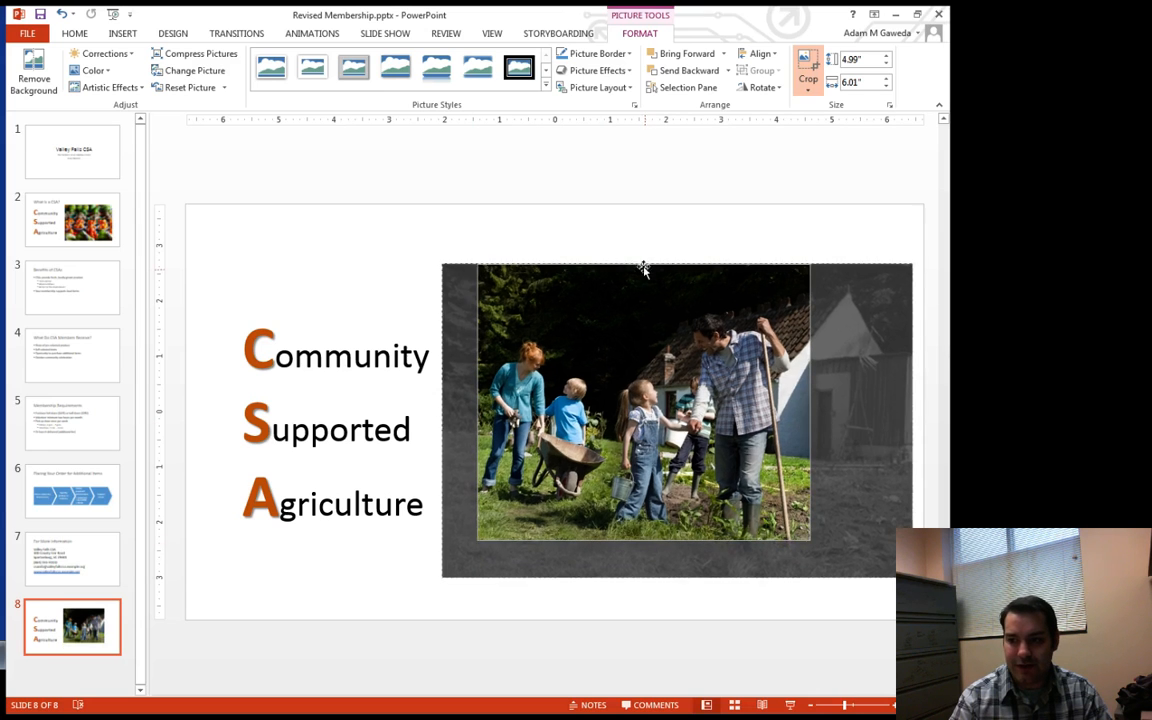
pyautogui.moveTo(640, 270); pyautogui.dragTo(640, 300)
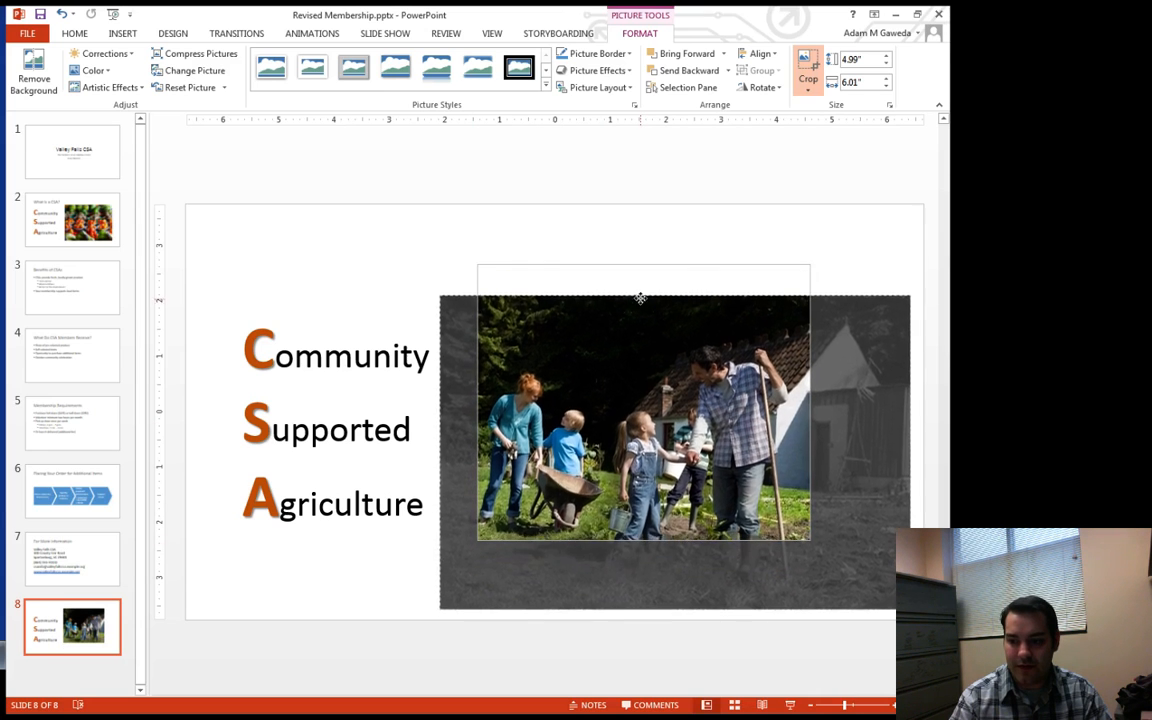
pyautogui.moveTo(640, 300); pyautogui.dragTo(646, 263)
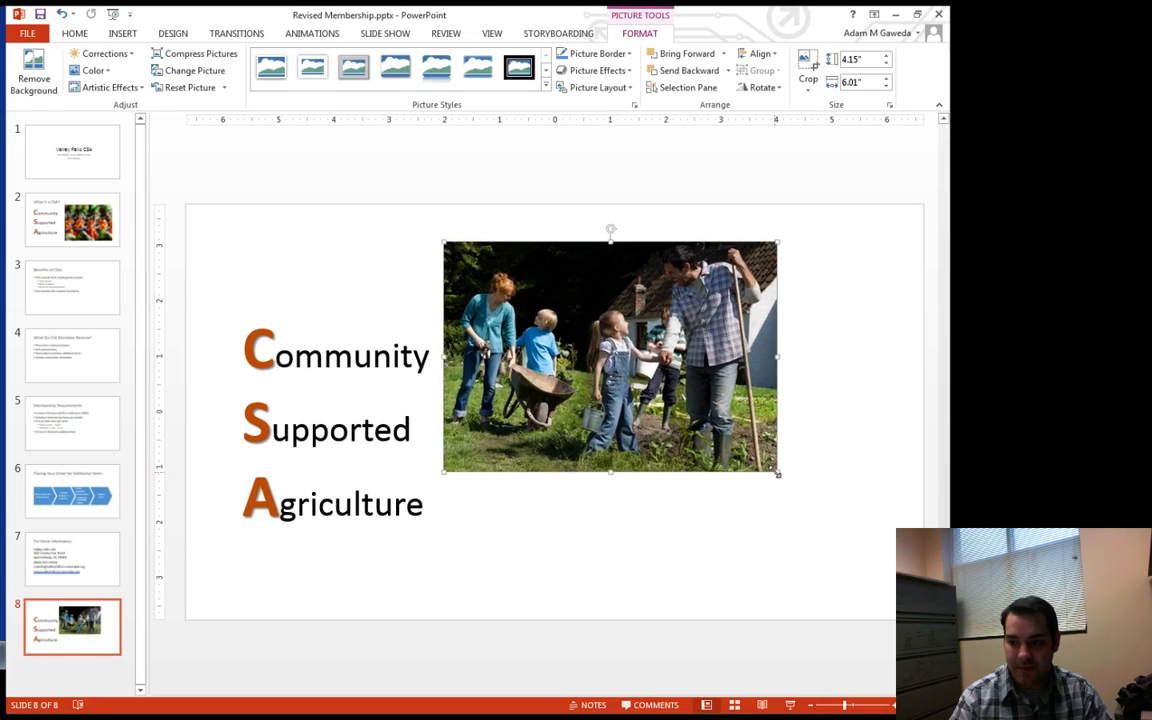
# Step: Enlarge the cropped photo by its corner handle to fill the slide's right side
pyautogui.moveTo(778, 473); pyautogui.dragTo(908, 562)
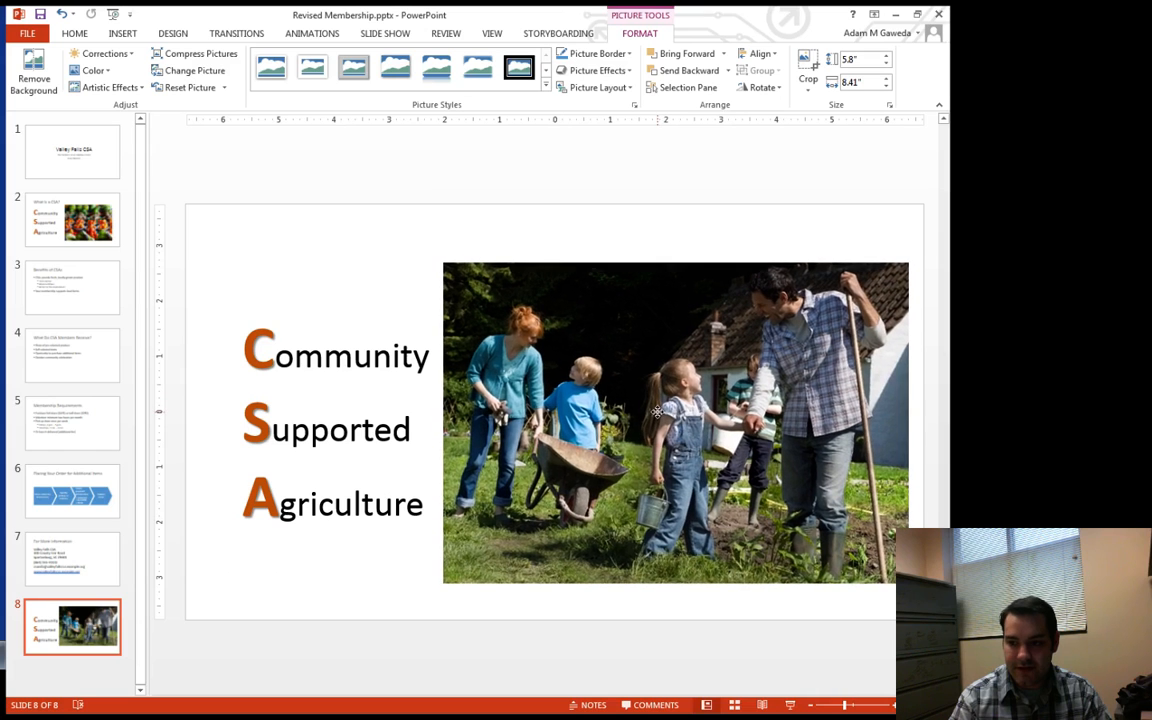
pyautogui.click(675, 420)
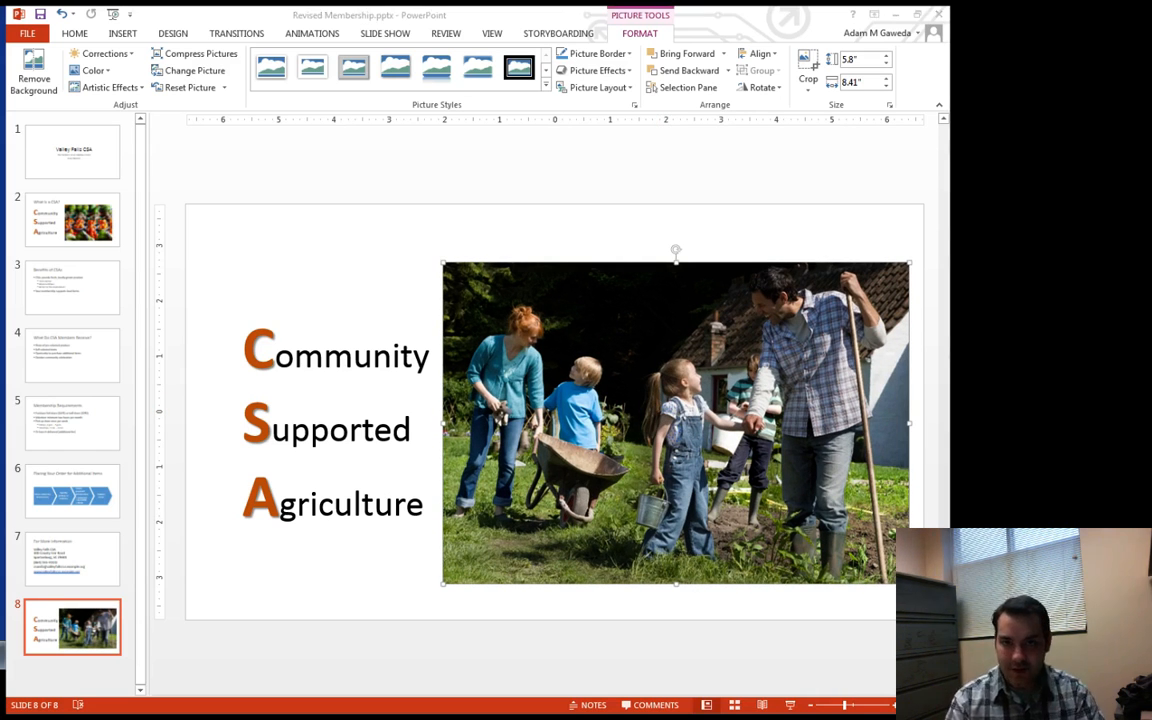
pyautogui.click(192, 70)
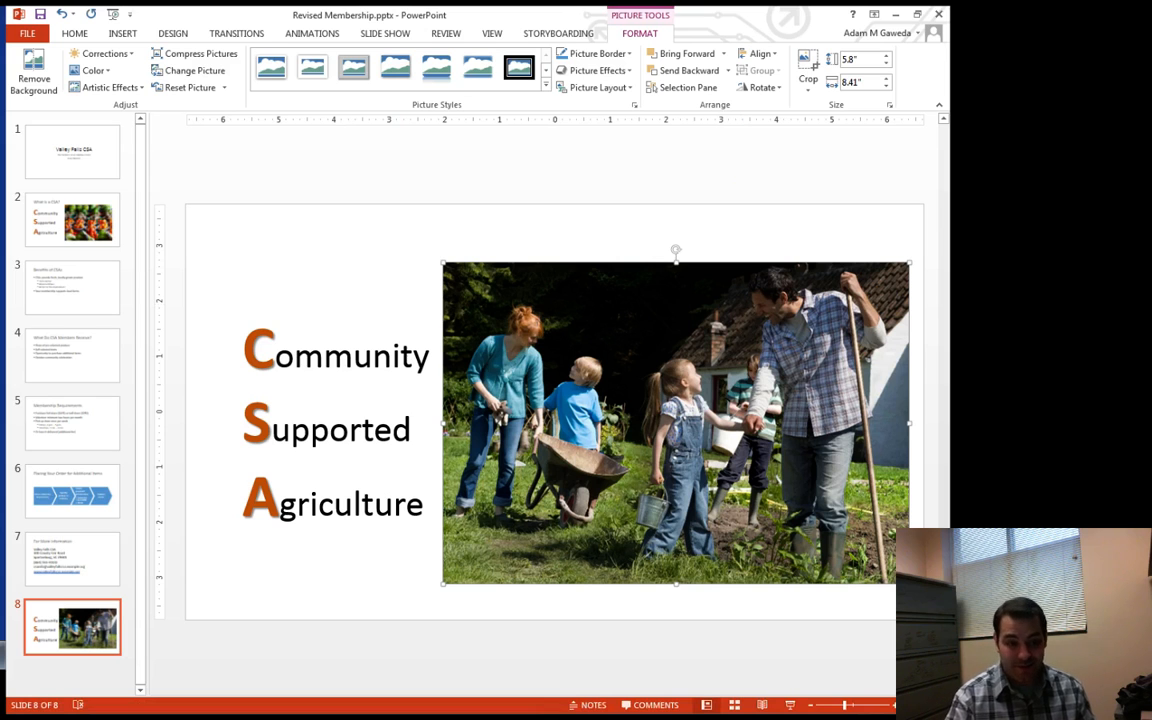
pyautogui.click(192, 70)
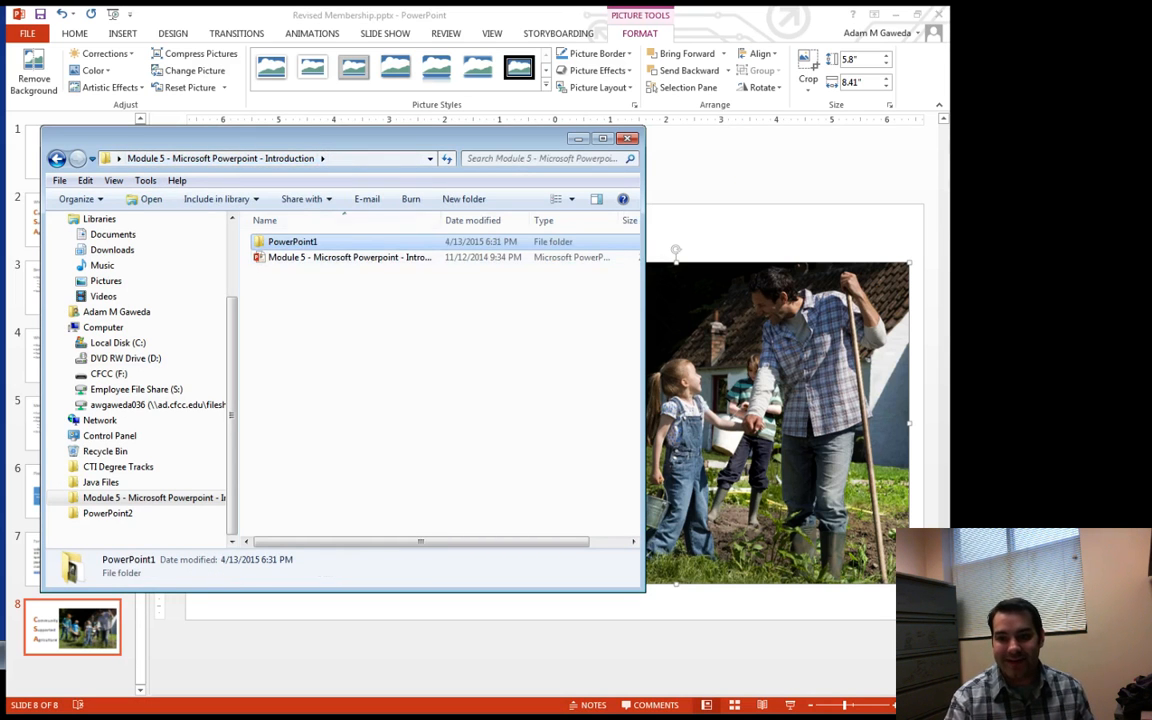
pyautogui.doubleClick(291, 241)
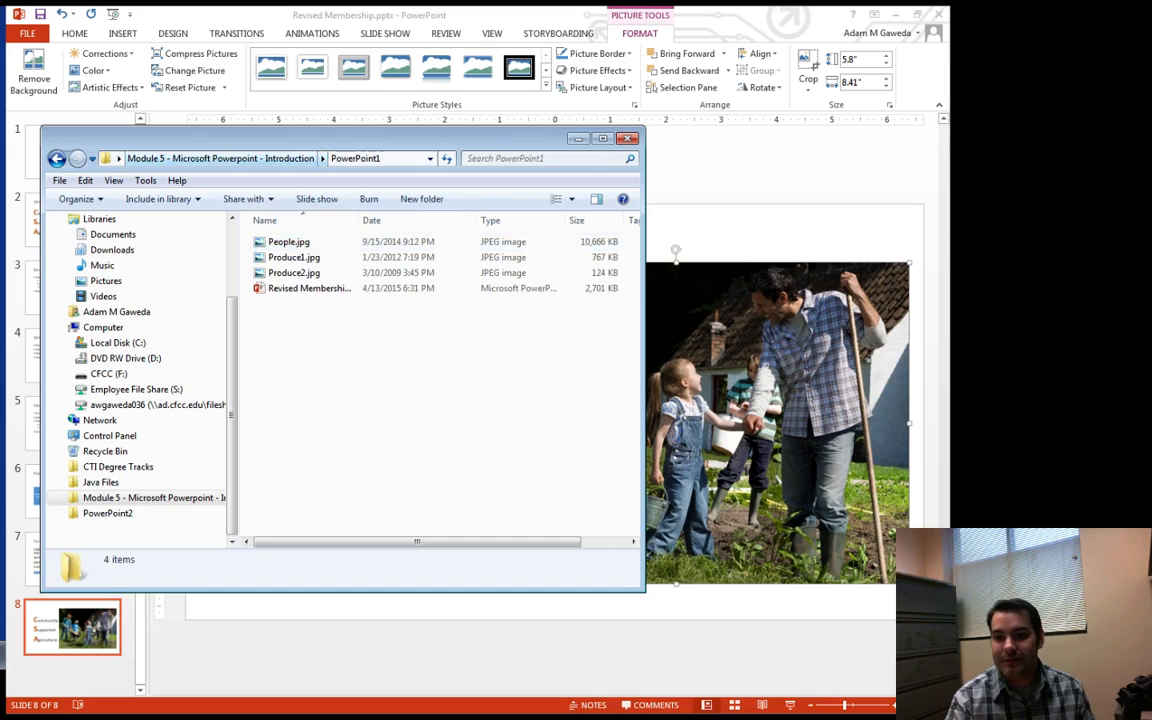
pyautogui.click(630, 138)
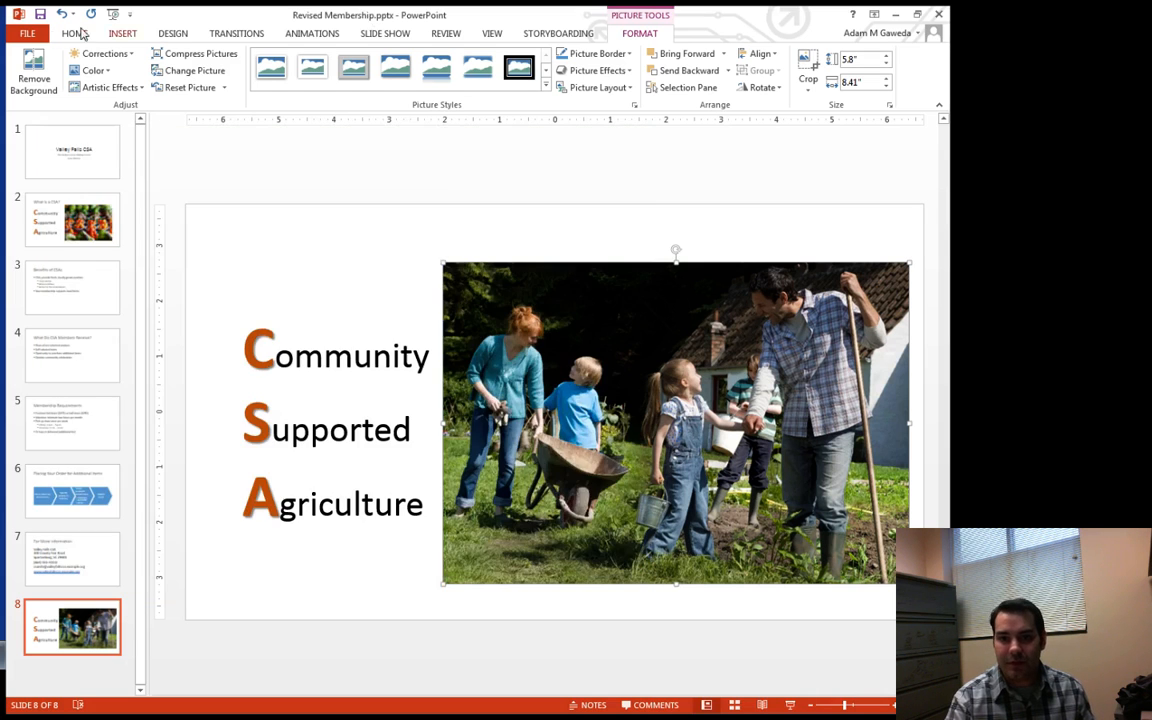
# Step: Open Save As to Computer, cancel without saving, and exit Backstage
pyautogui.click(27, 33)
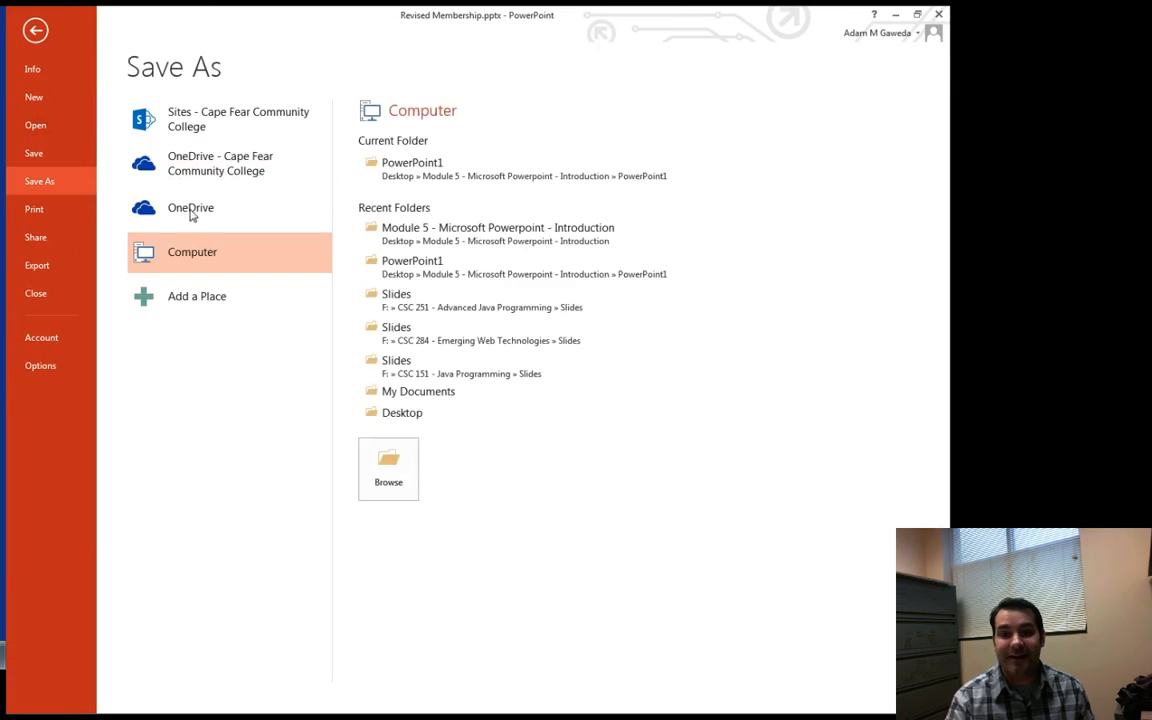
pyautogui.click(388, 468)
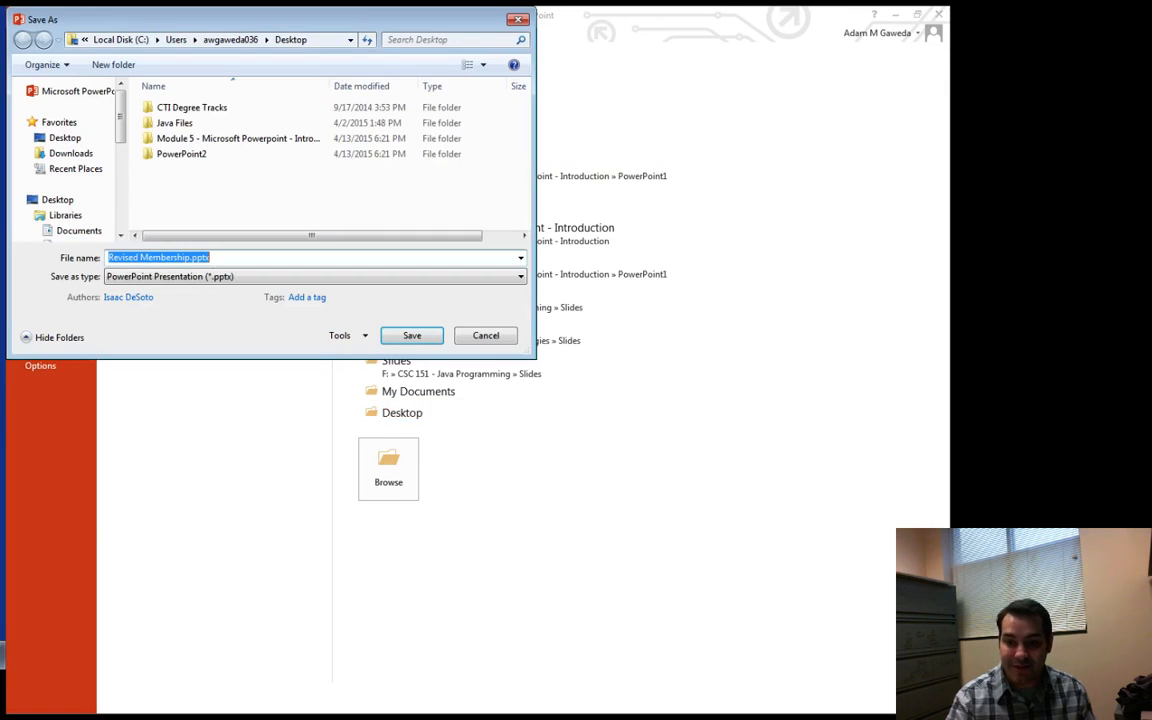
pyautogui.click(486, 335)
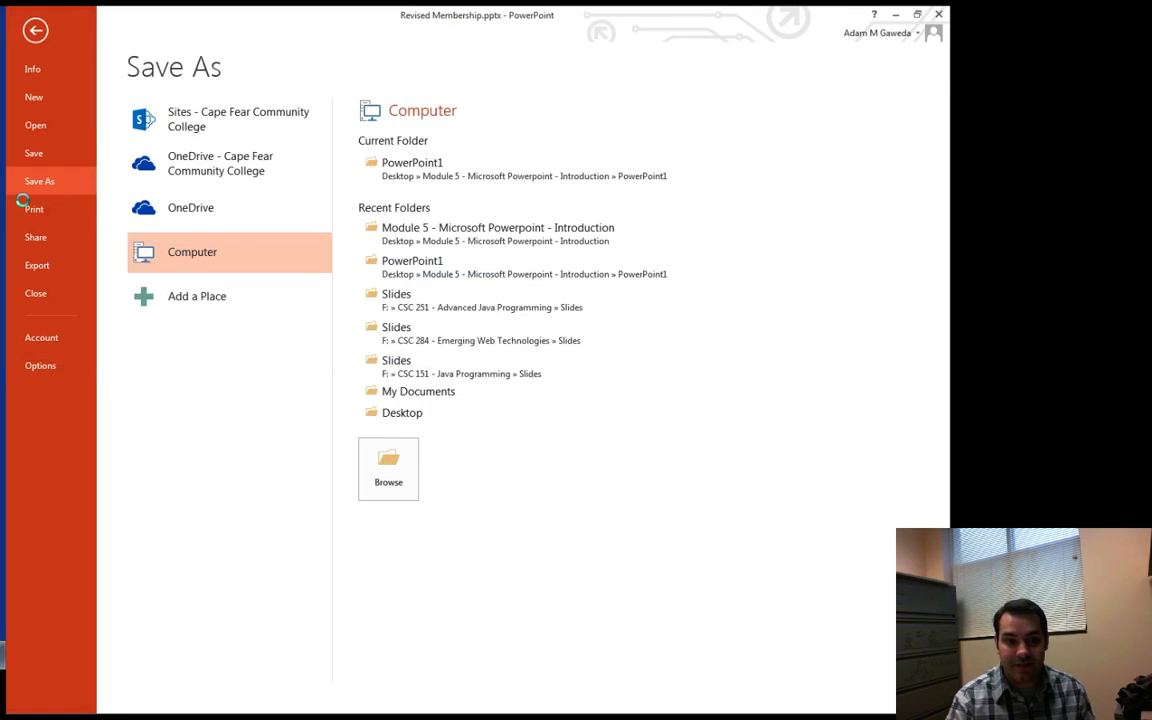
pyautogui.click(35, 30)
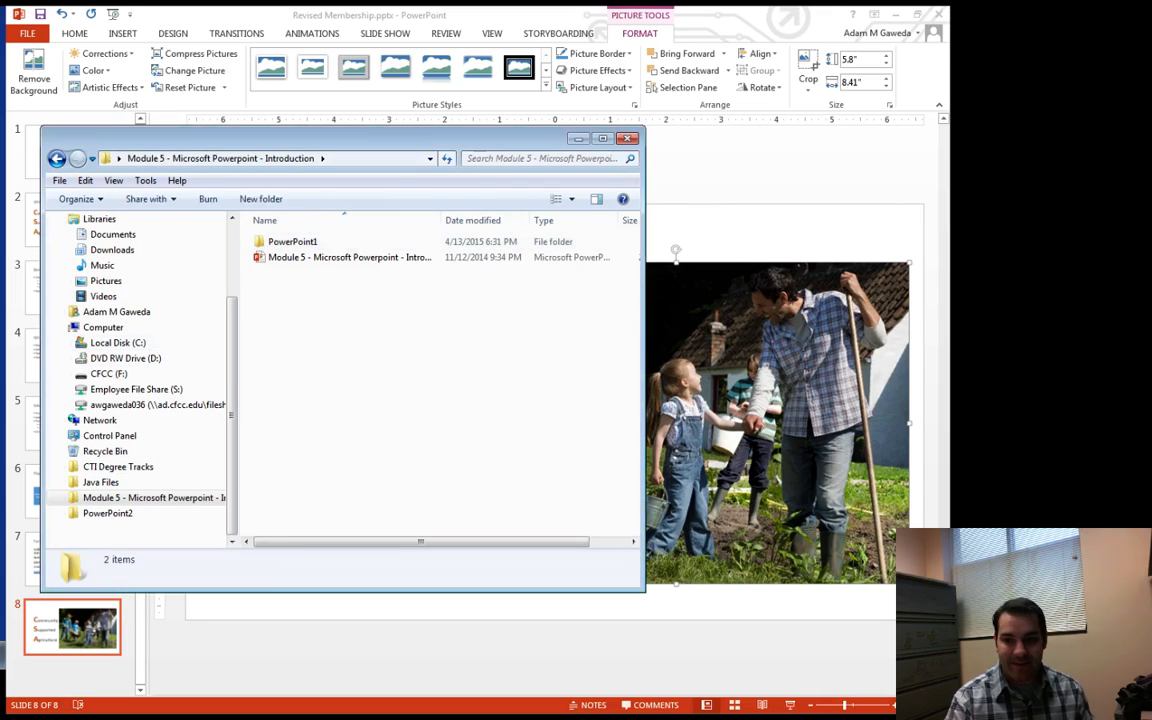
# Step: Close the Module 5 folder window to show slide 8 again
pyautogui.click(289, 272)
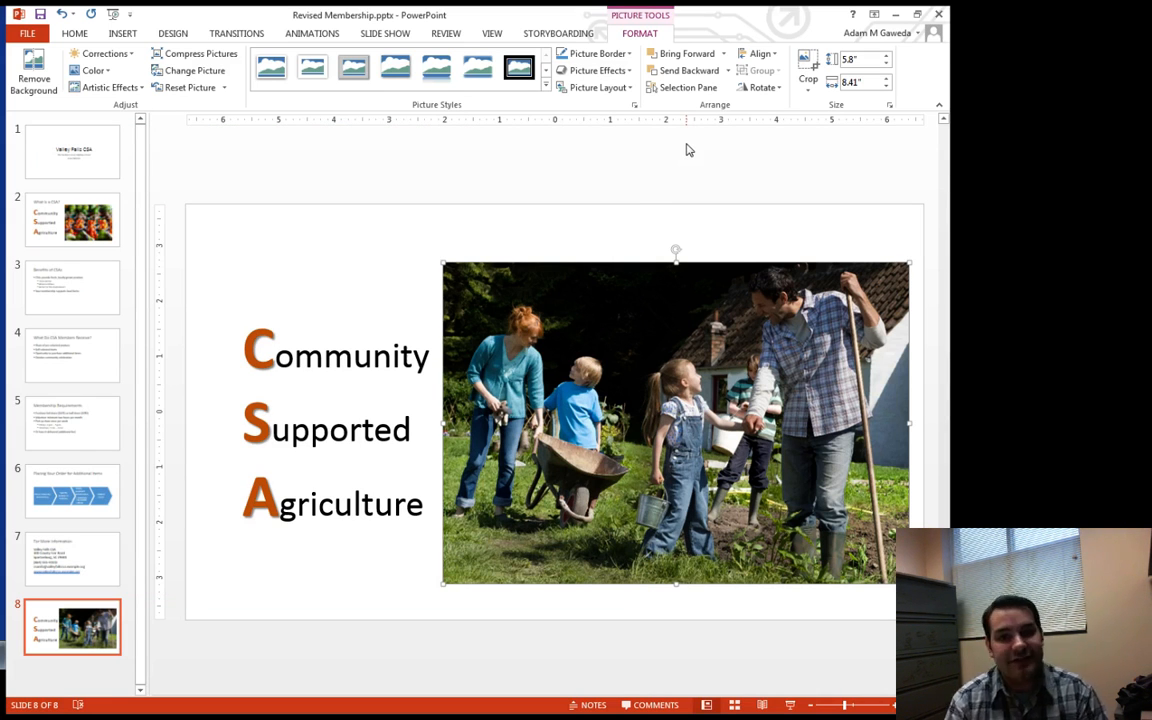
pyautogui.moveTo(563, 346)
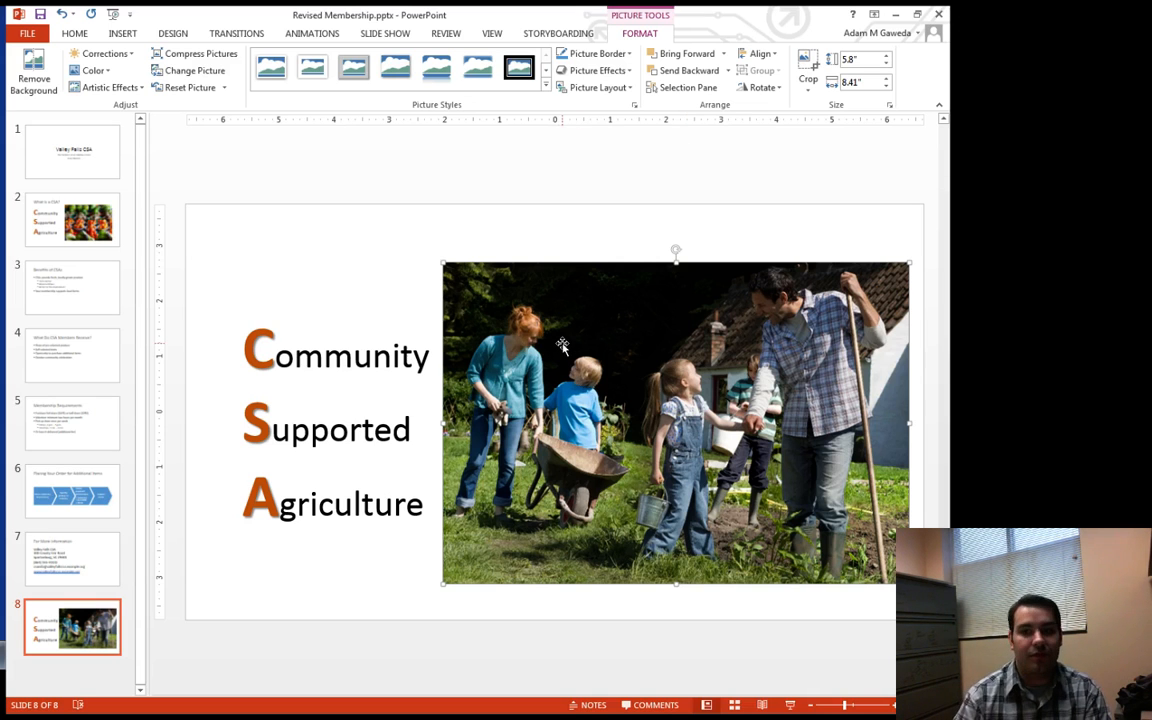
pyautogui.moveTo(636, 131)
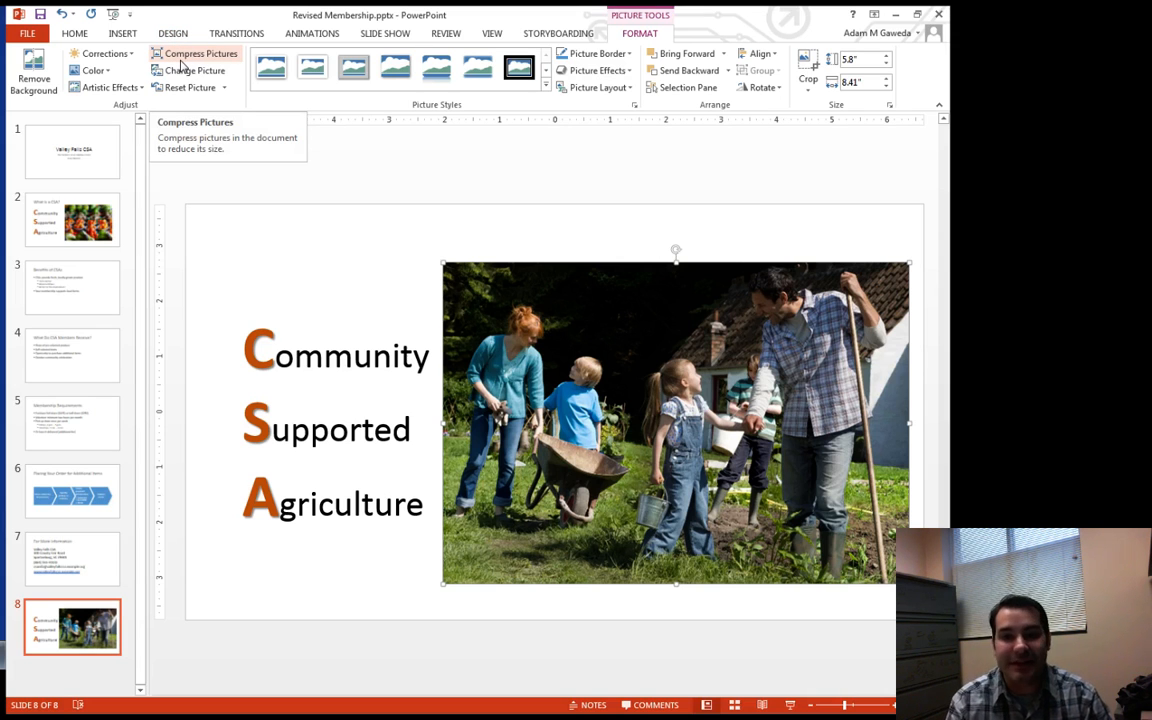
# Step: Compress the photo to Screen (150 ppi), then confirm Revised Membership.pptx is 1.03 MB
pyautogui.click(197, 53)
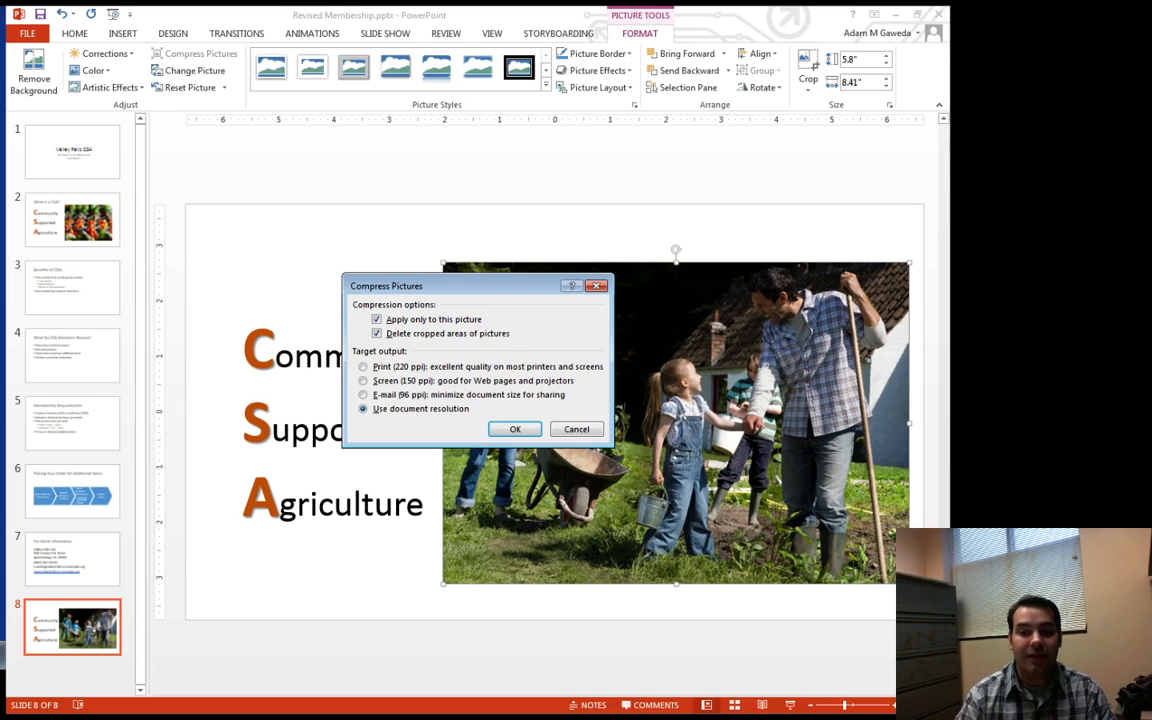
pyautogui.click(377, 333)
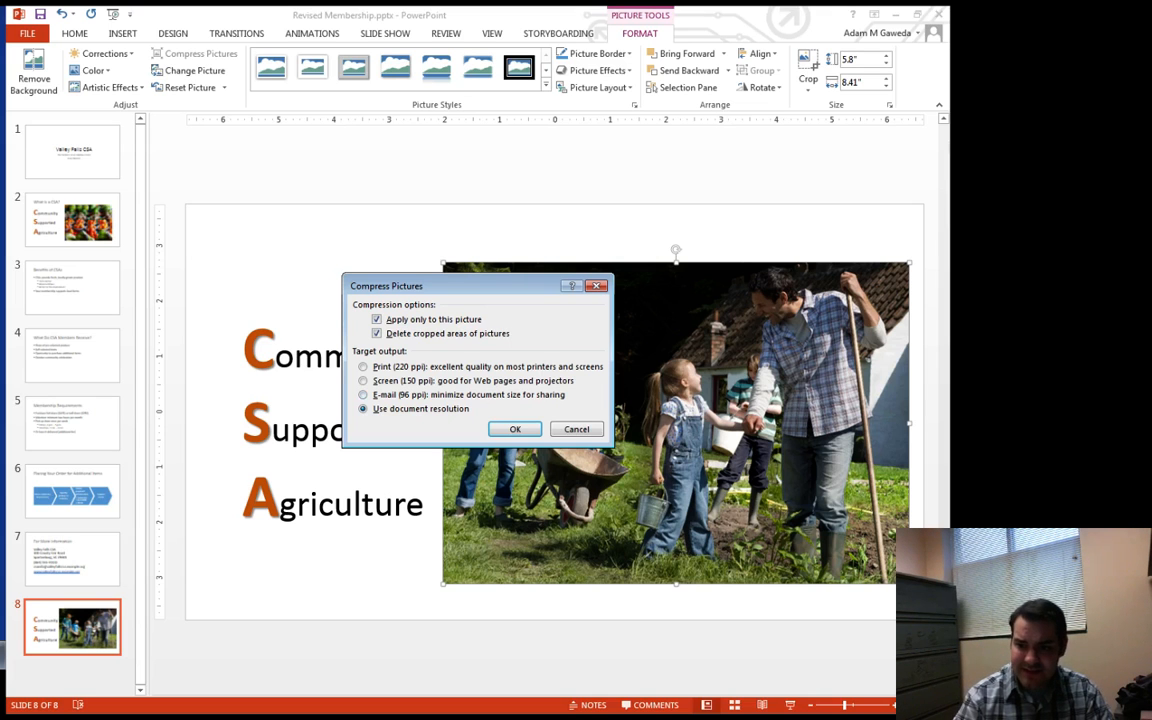
pyautogui.click(363, 380)
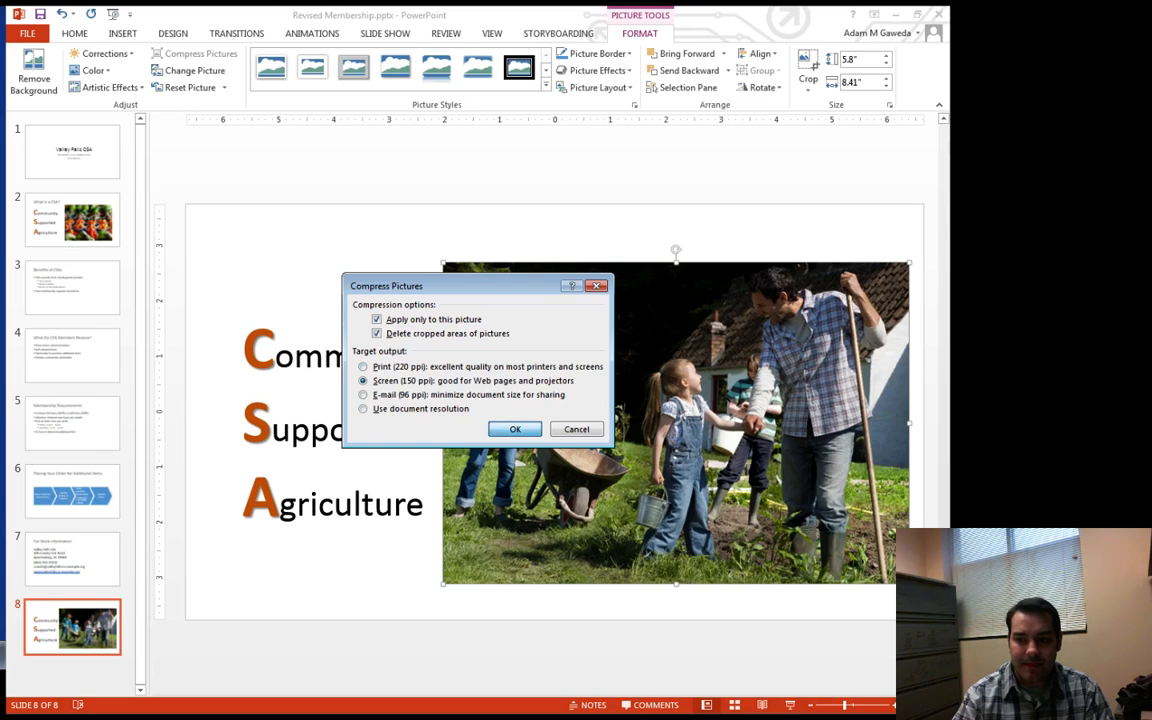
pyautogui.click(514, 429)
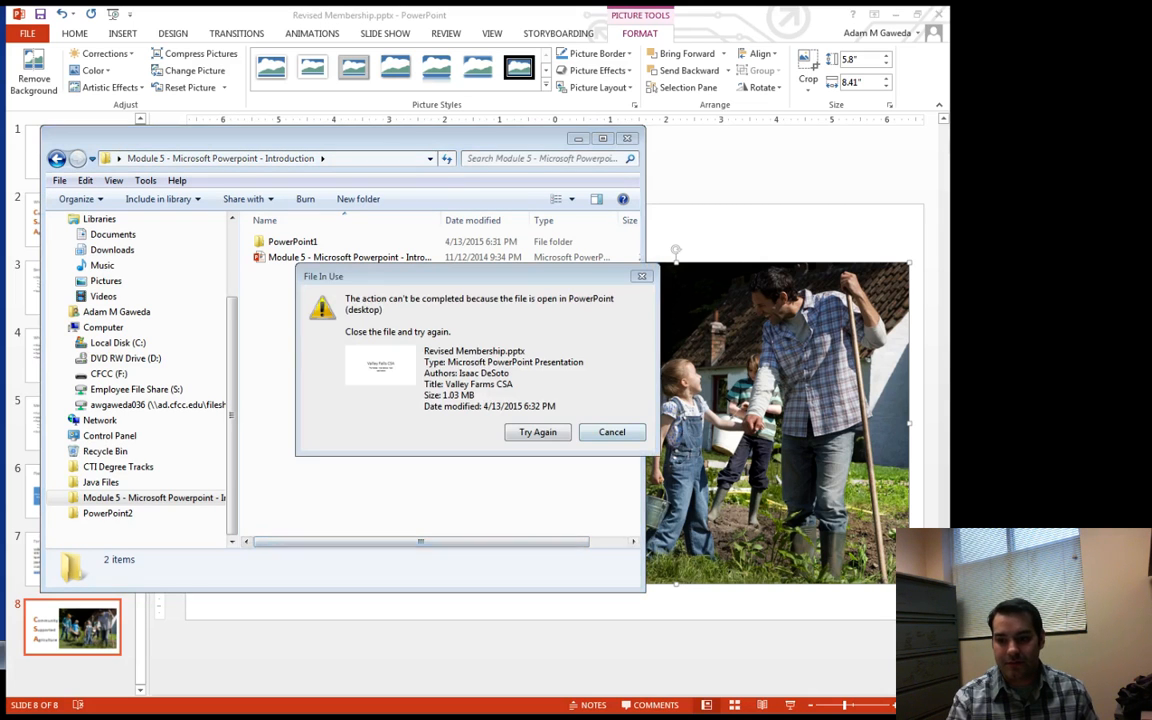
pyautogui.click(611, 432)
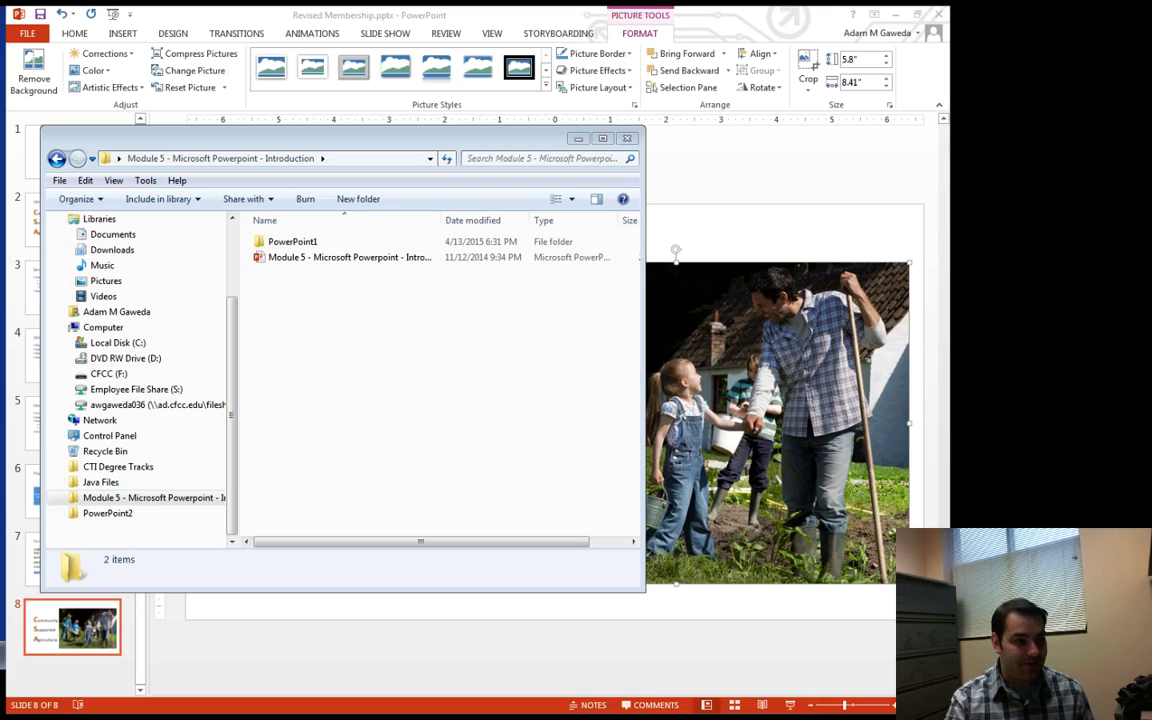
pyautogui.click(318, 273)
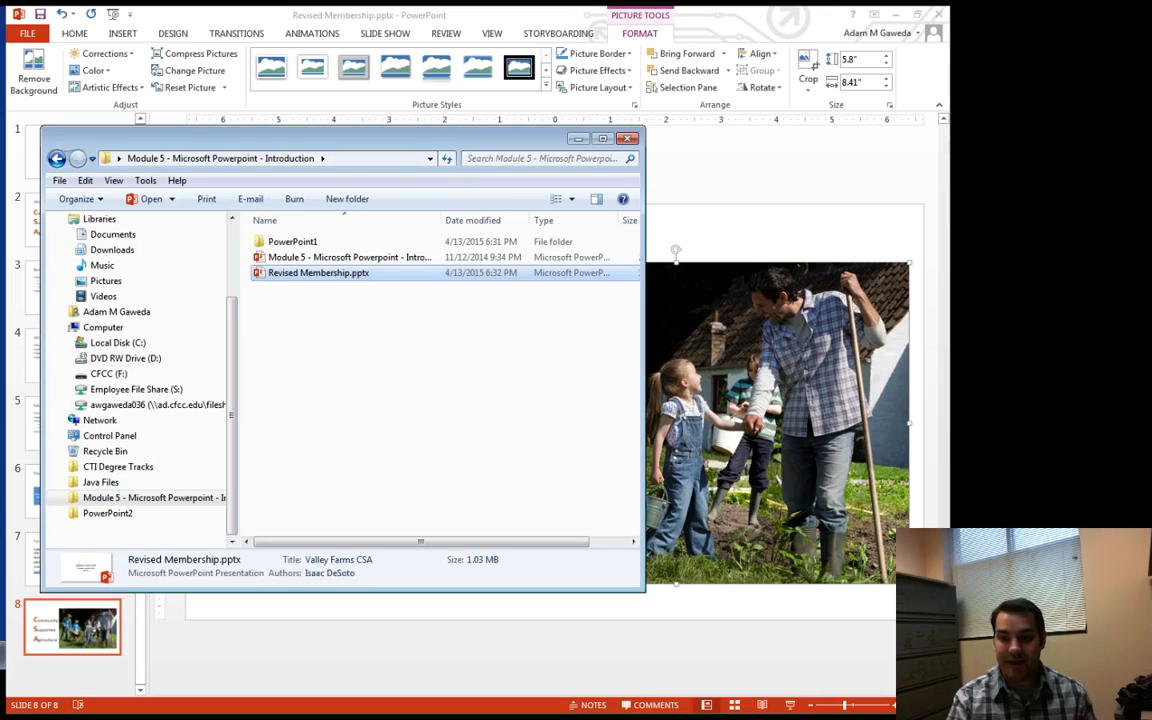